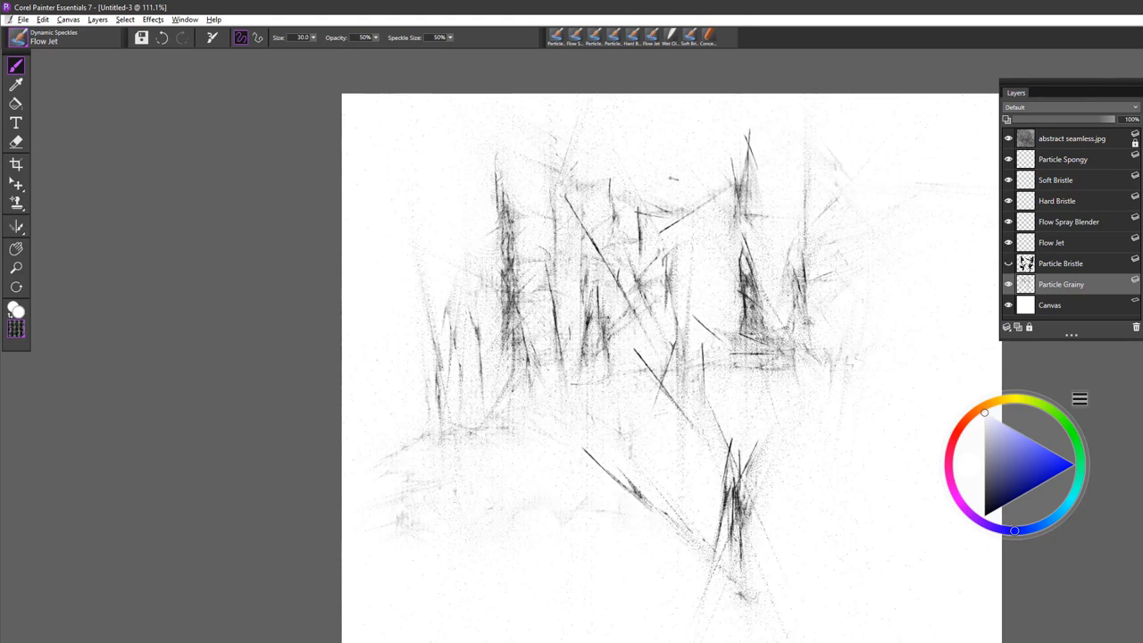
pyautogui.moveTo(969, 259)
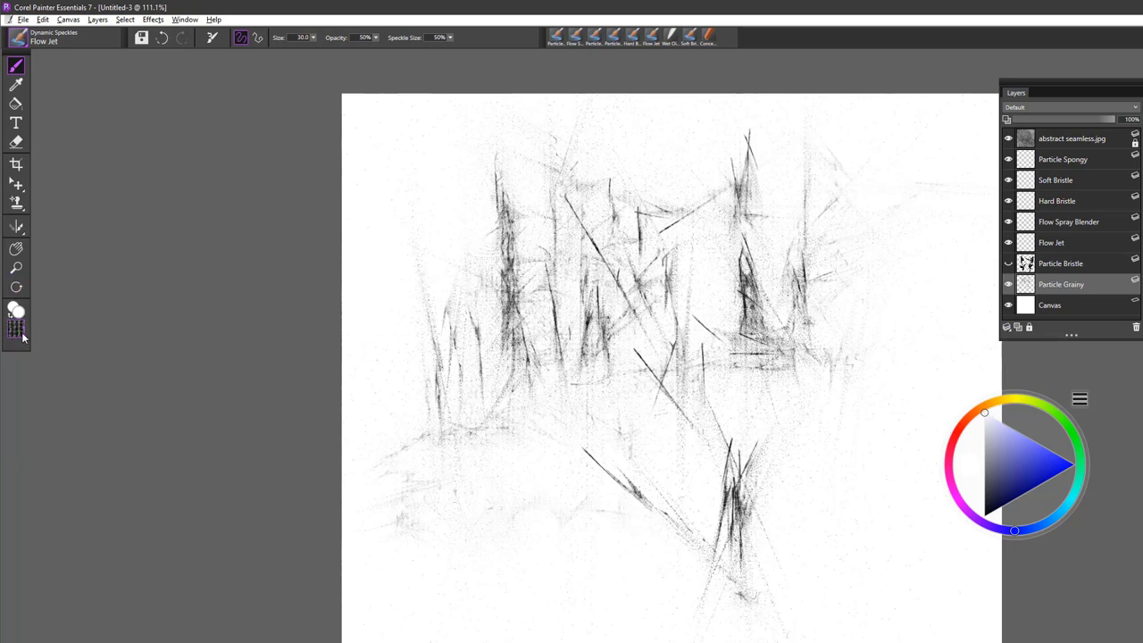
# Pick the Particle Grainy speckle brush in black and paint wavy strokes on the lower canvas.
pyautogui.click(16, 332)
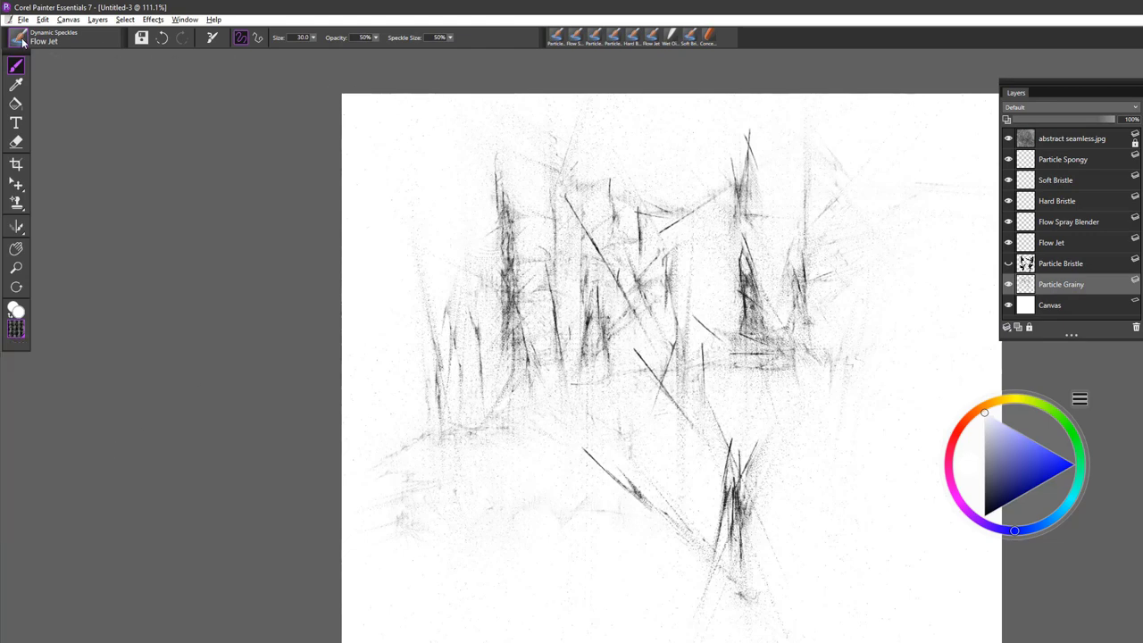
pyautogui.click(22, 38)
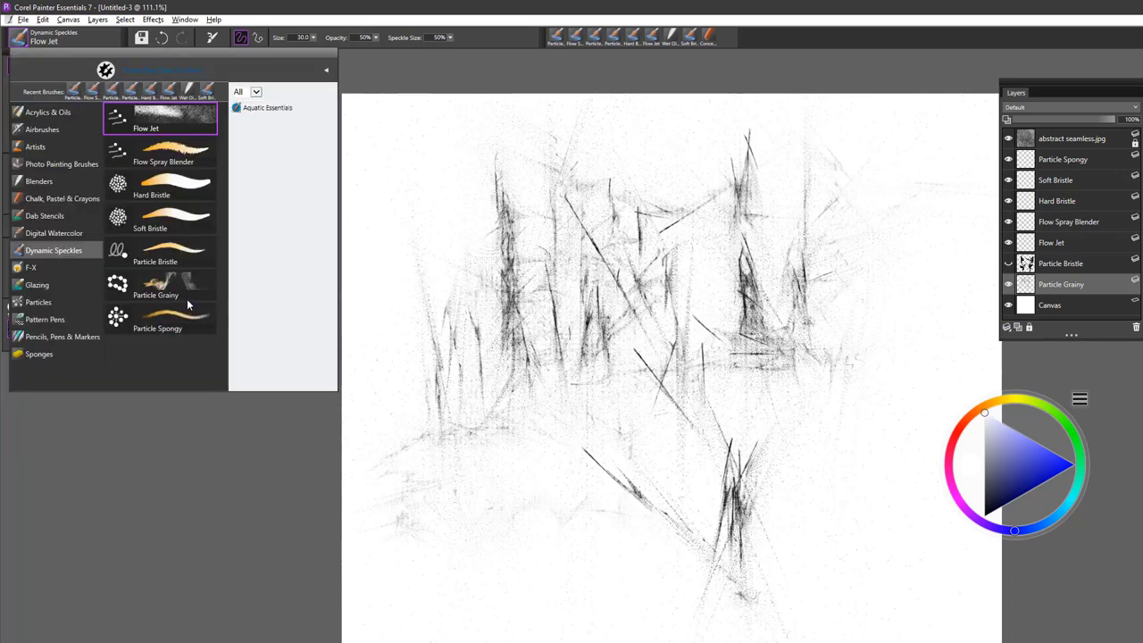
pyautogui.click(156, 286)
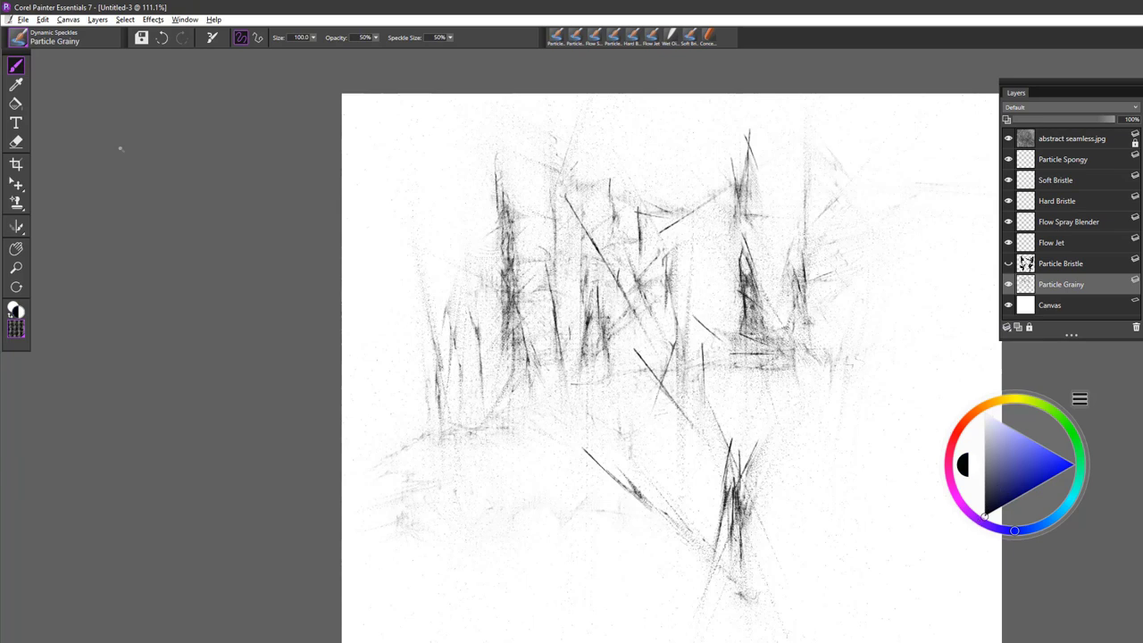
pyautogui.moveTo(509, 465); pyautogui.dragTo(638, 558)
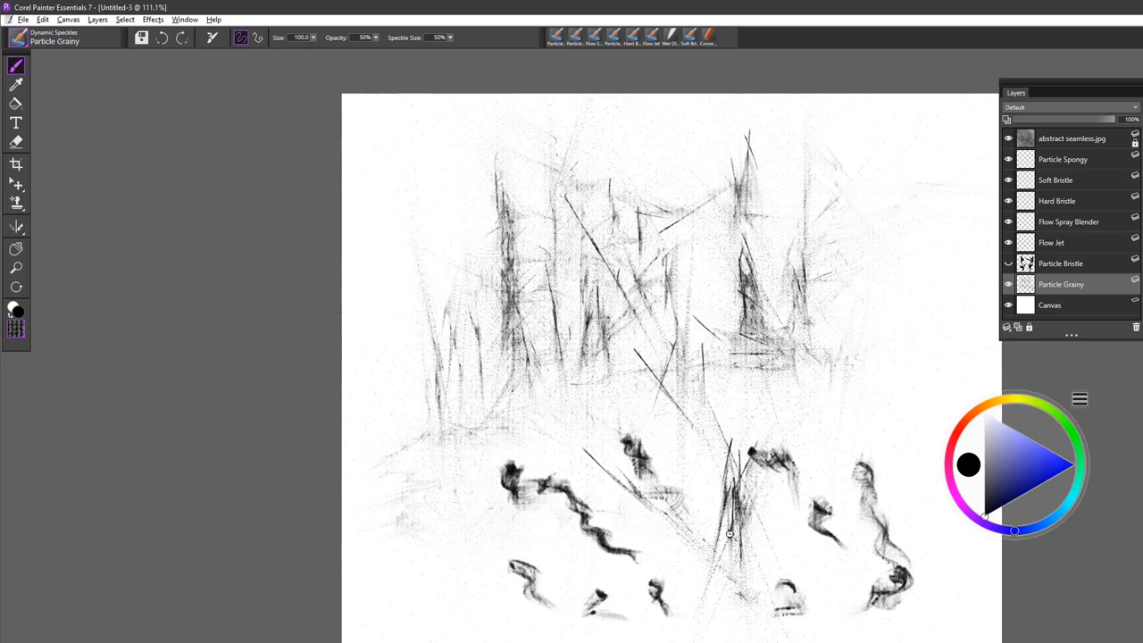
# Undo the smoky strokes and paint thin grainy marks across the lower middle and left.
pyautogui.click(162, 38)
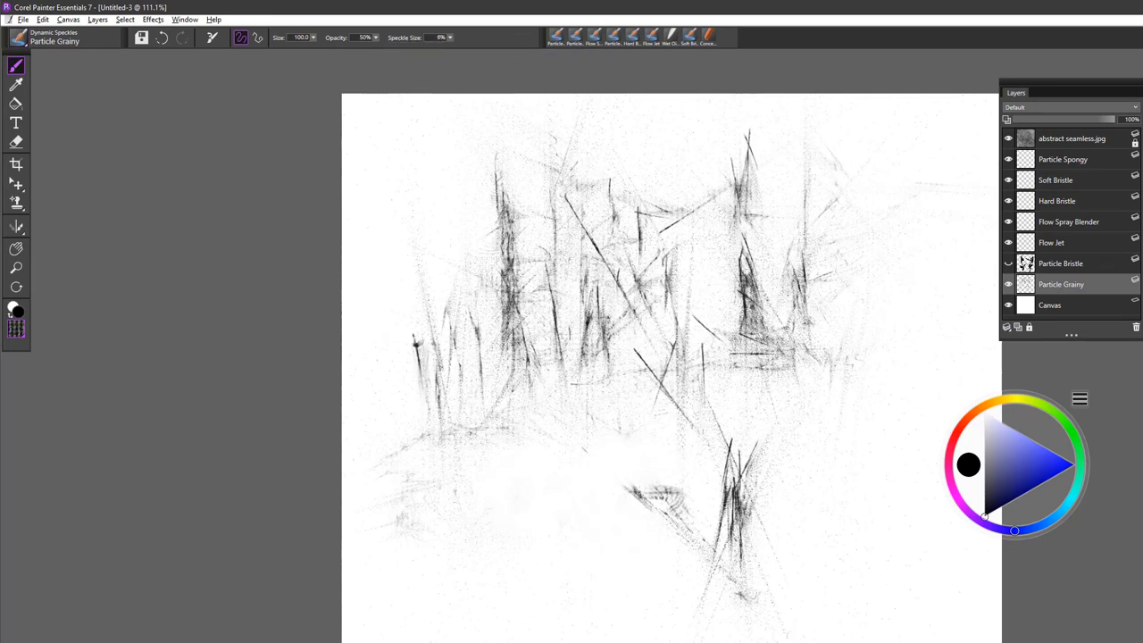
pyautogui.moveTo(464, 205); pyautogui.dragTo(464, 419)
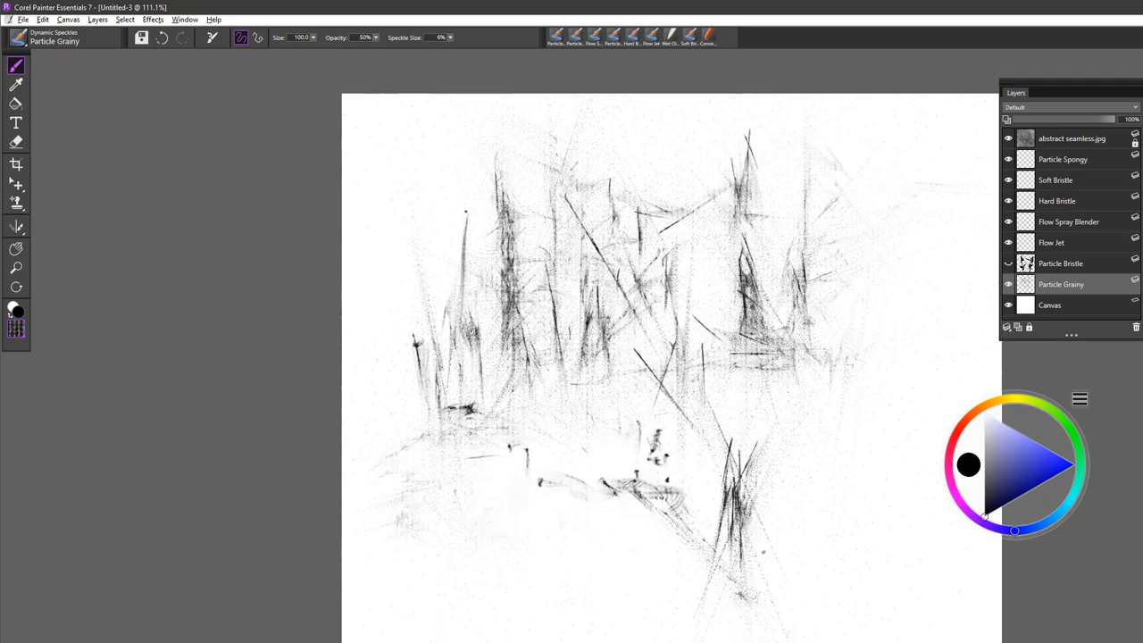
pyautogui.moveTo(759, 536); pyautogui.dragTo(901, 580)
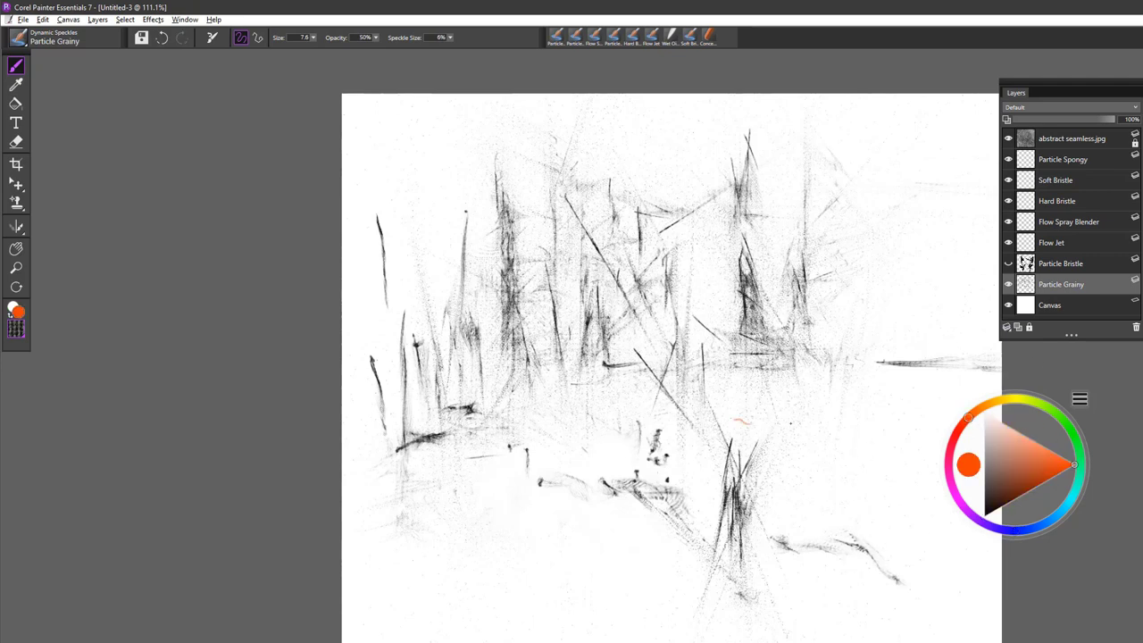
pyautogui.moveTo(679, 420); pyautogui.dragTo(937, 413)
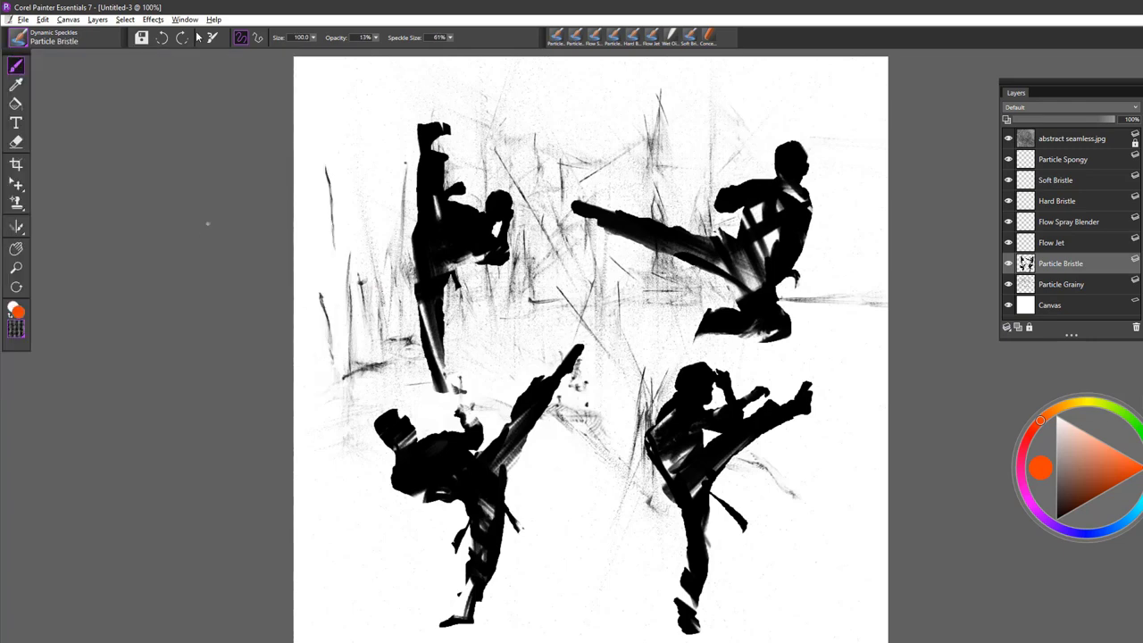
pyautogui.moveTo(277, 51)
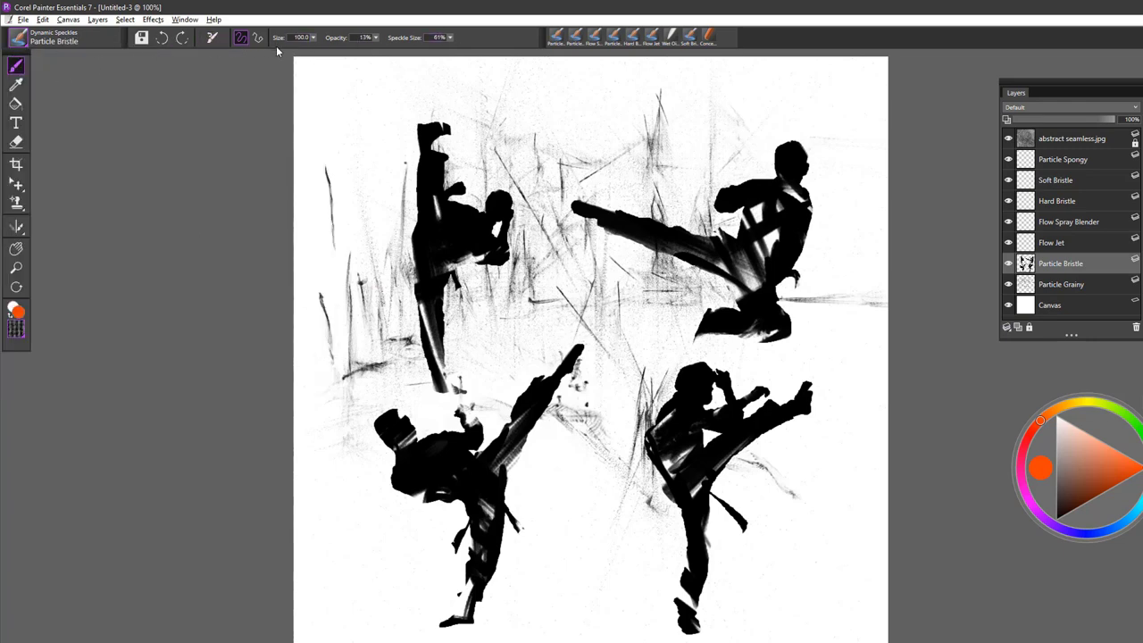
# Adjust the Particle Bristle brush's speckle size and opacity in the property bar.
pyautogui.click(212, 38)
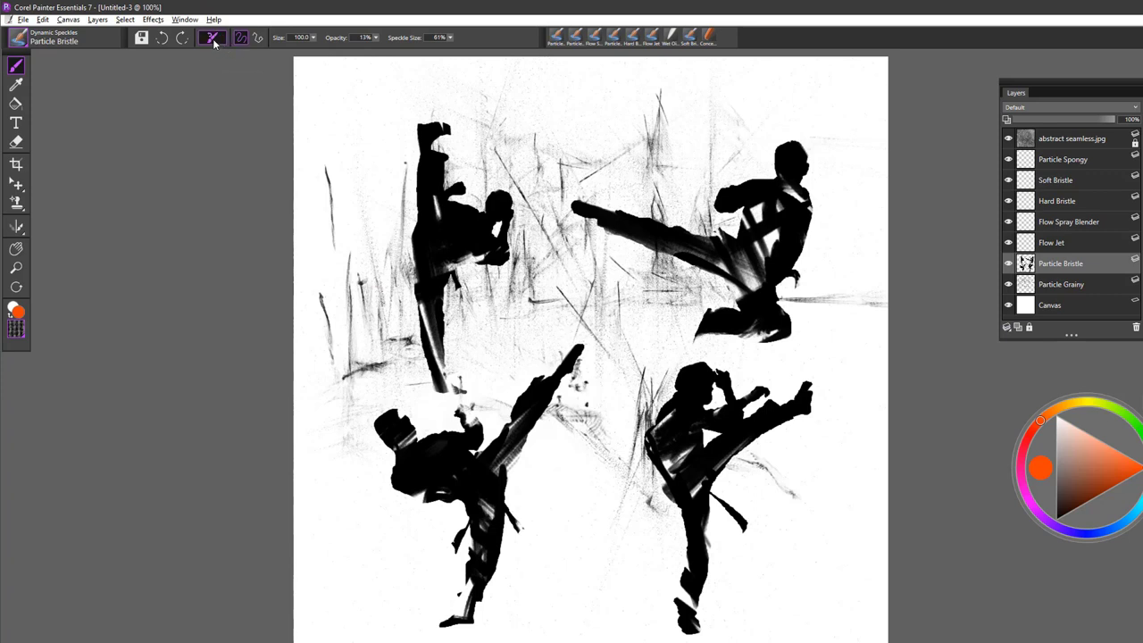
pyautogui.click(239, 37)
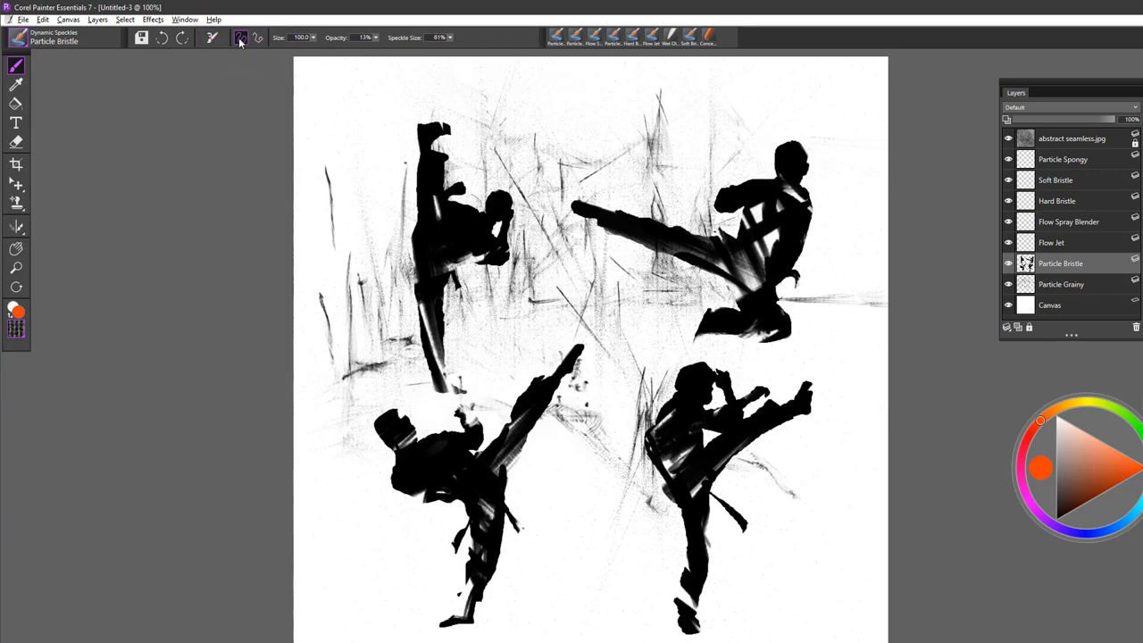
pyautogui.click(212, 38)
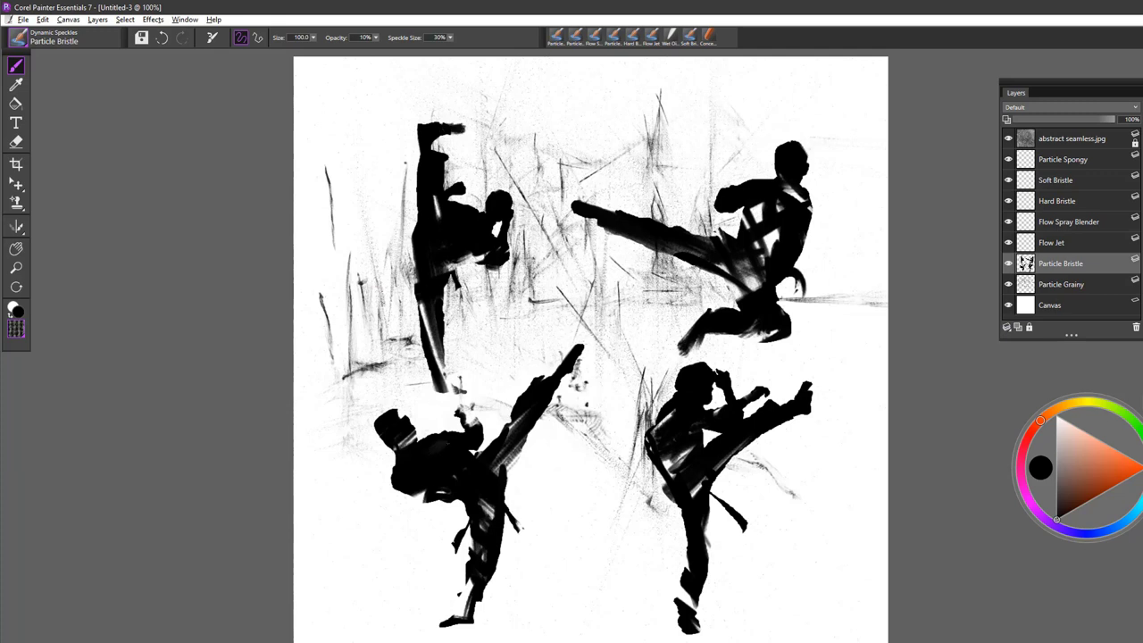
pyautogui.moveTo(462, 43)
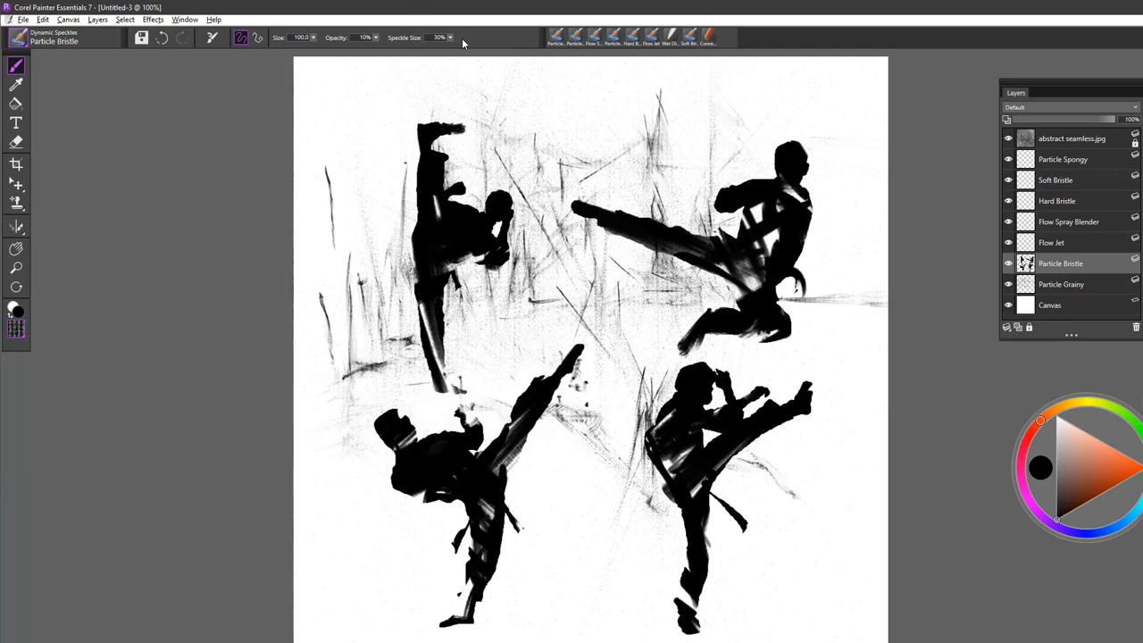
pyautogui.click(450, 37)
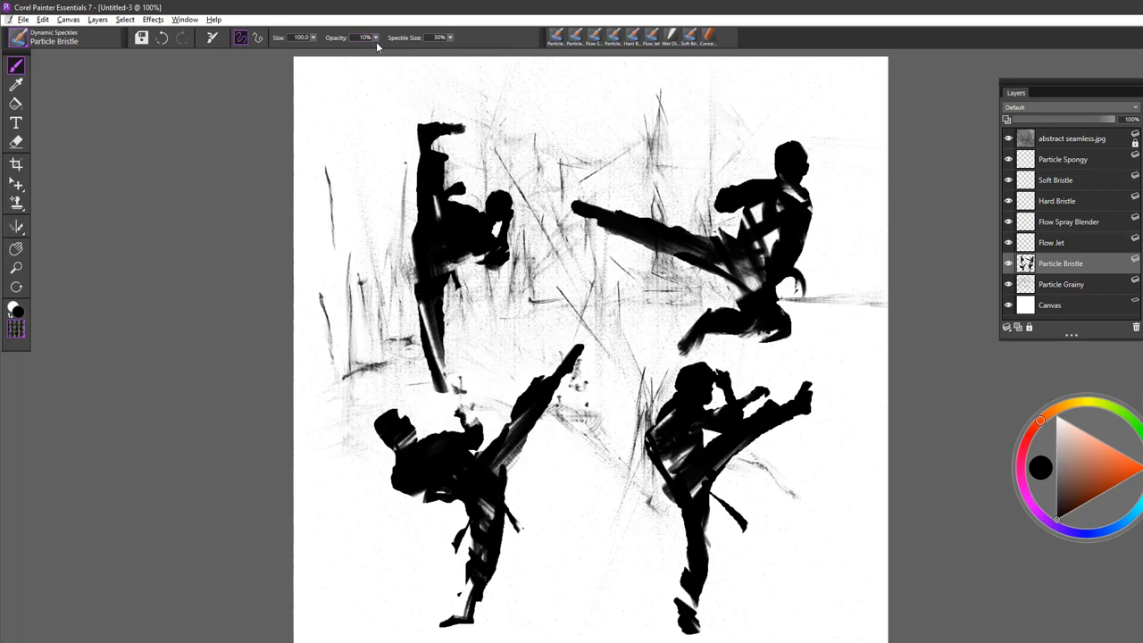
pyautogui.click(314, 38)
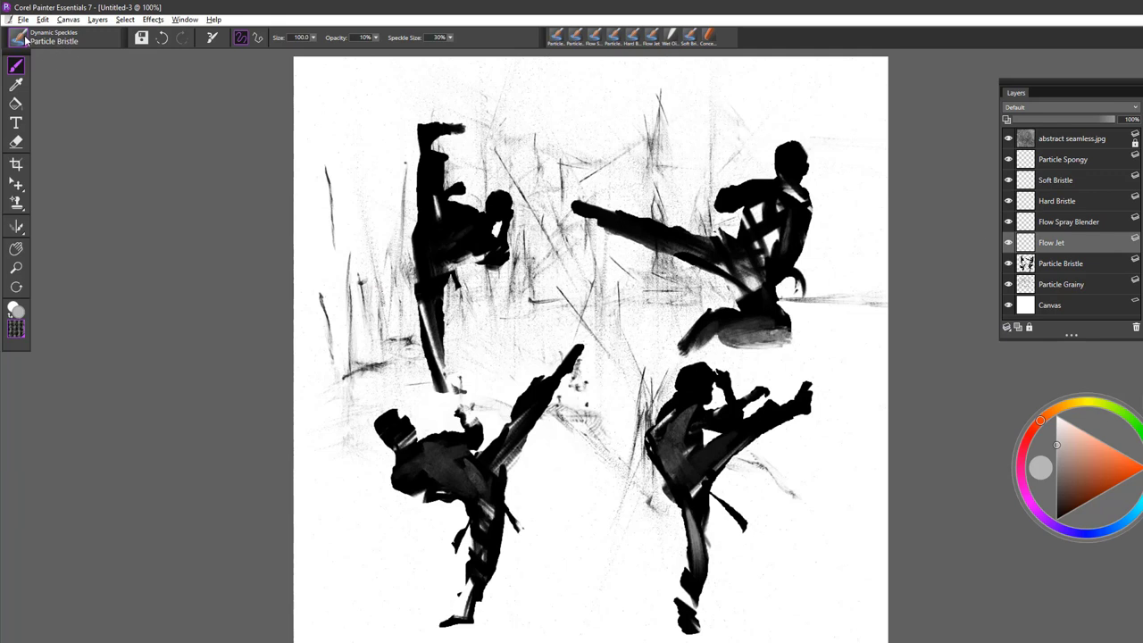
# Select the Flow Jet brush from the Dynamic Speckles library.
pyautogui.click(53, 38)
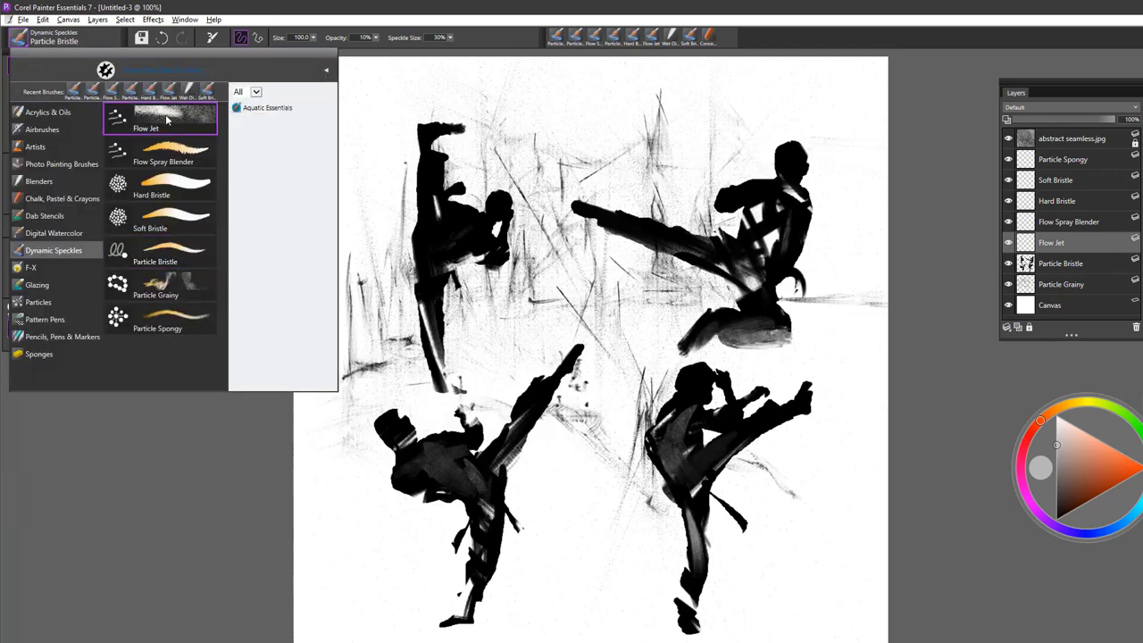
pyautogui.click(160, 116)
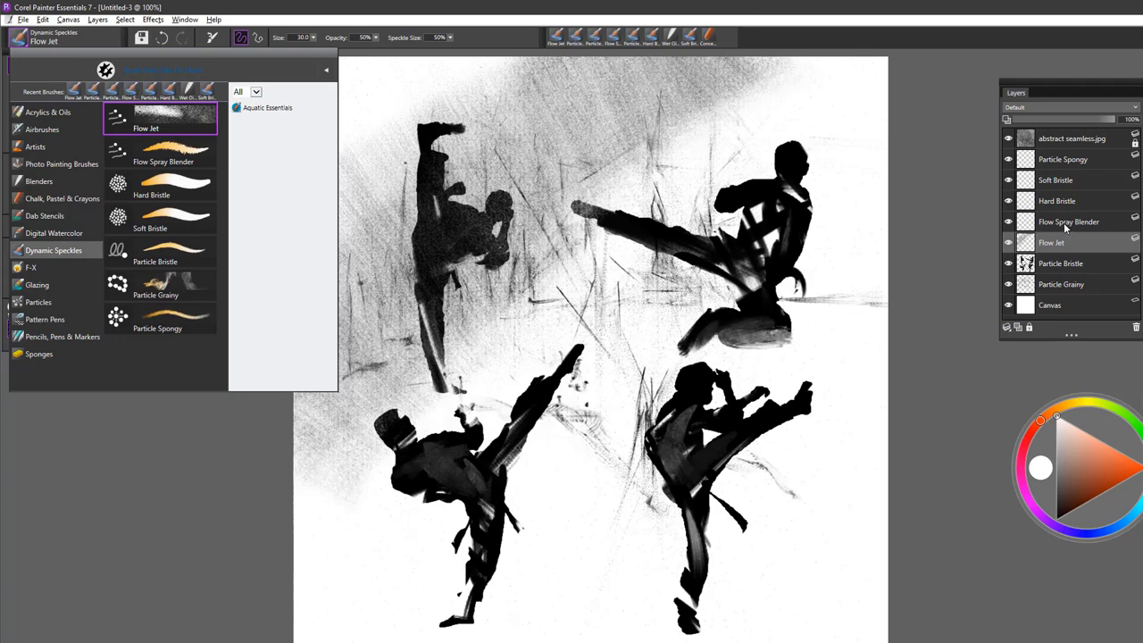
pyautogui.moveTo(187, 159)
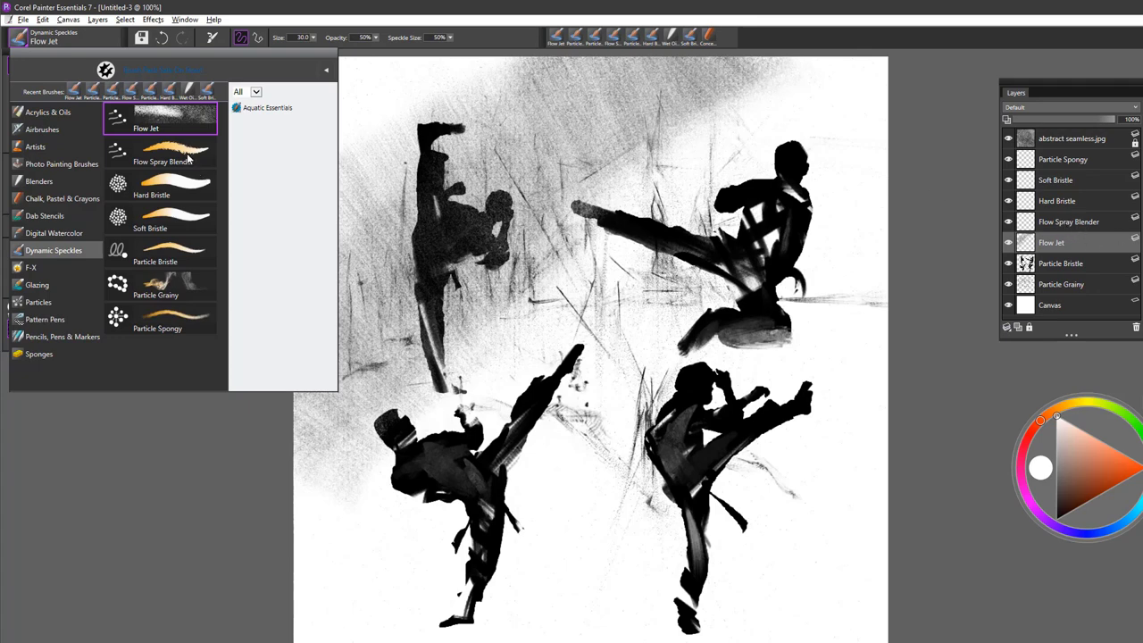
# Use Flow Spray Blender on the Particle Bristle layer, with colour reset to black.
pyautogui.click(160, 152)
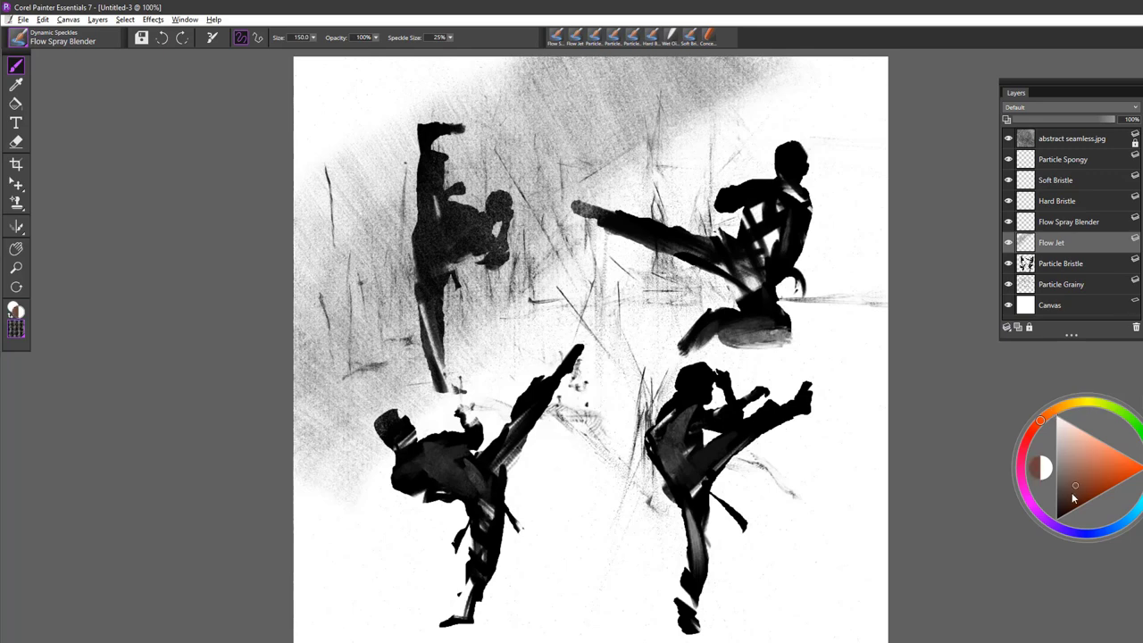
pyautogui.click(1040, 467)
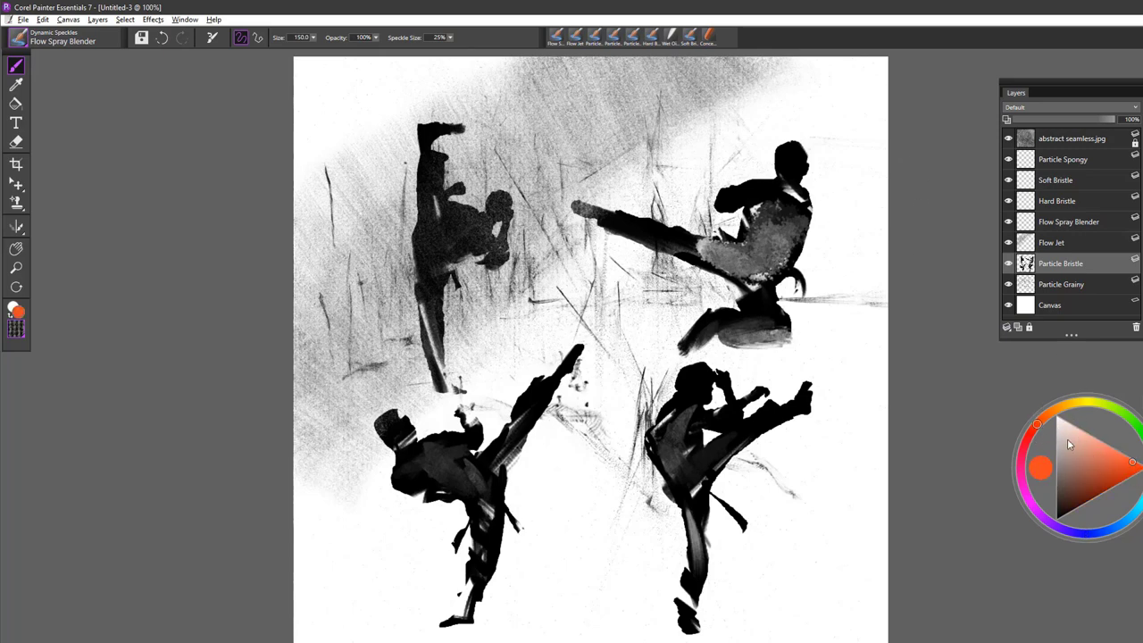
pyautogui.click(1040, 467)
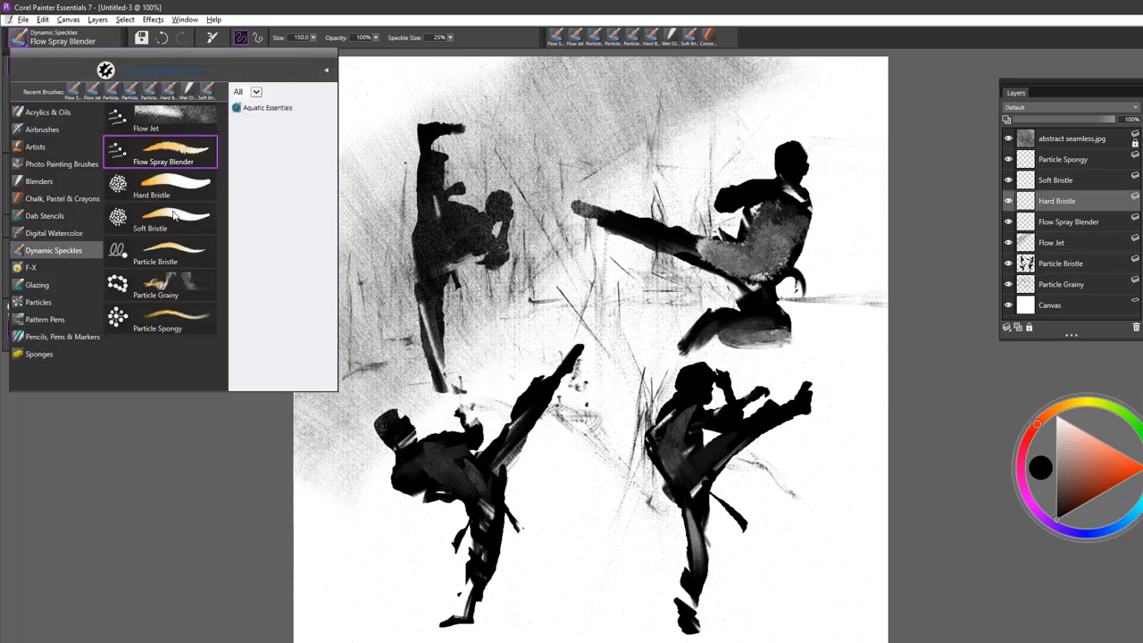
pyautogui.moveTo(170, 231)
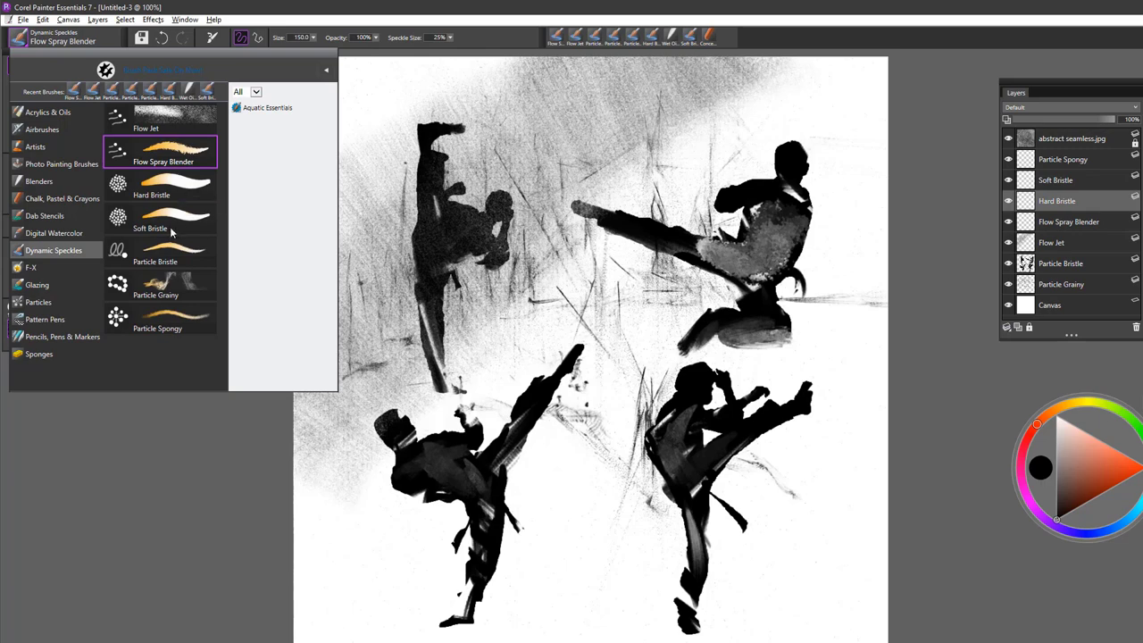
# Select the Hard Bristle speckle brush with a gray painting colour.
pyautogui.click(152, 185)
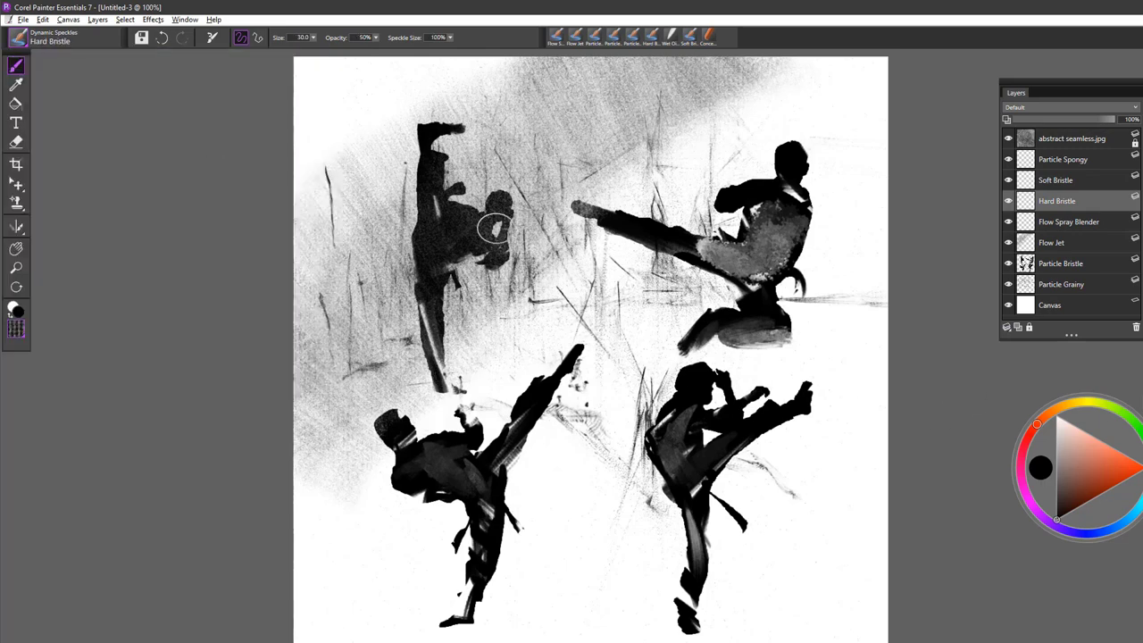
pyautogui.click(450, 38)
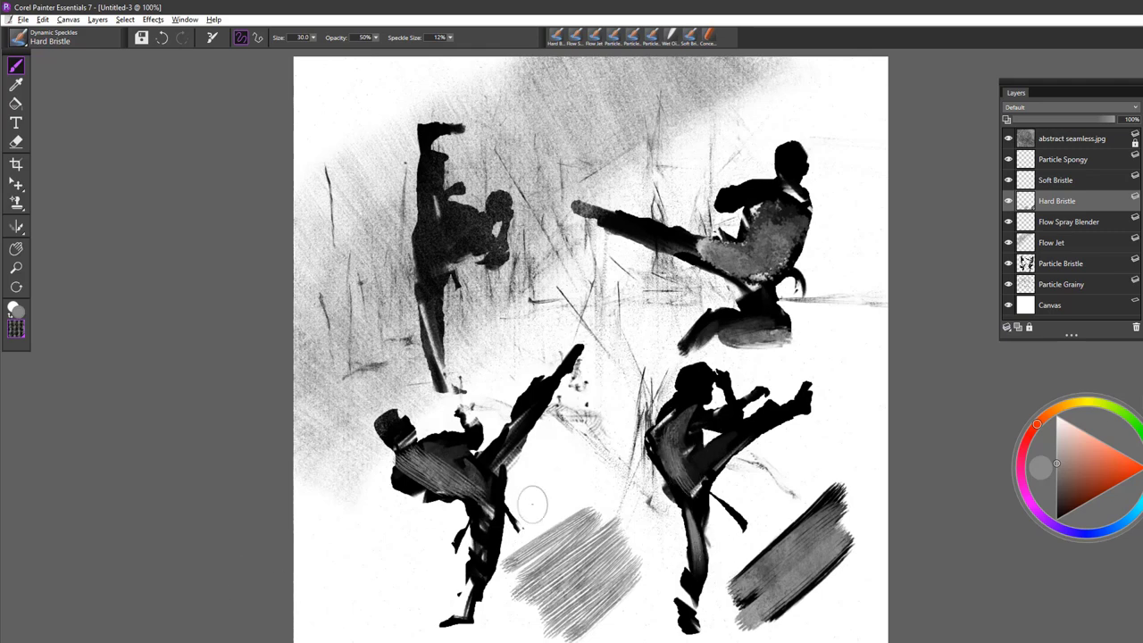
pyautogui.moveTo(72, 70)
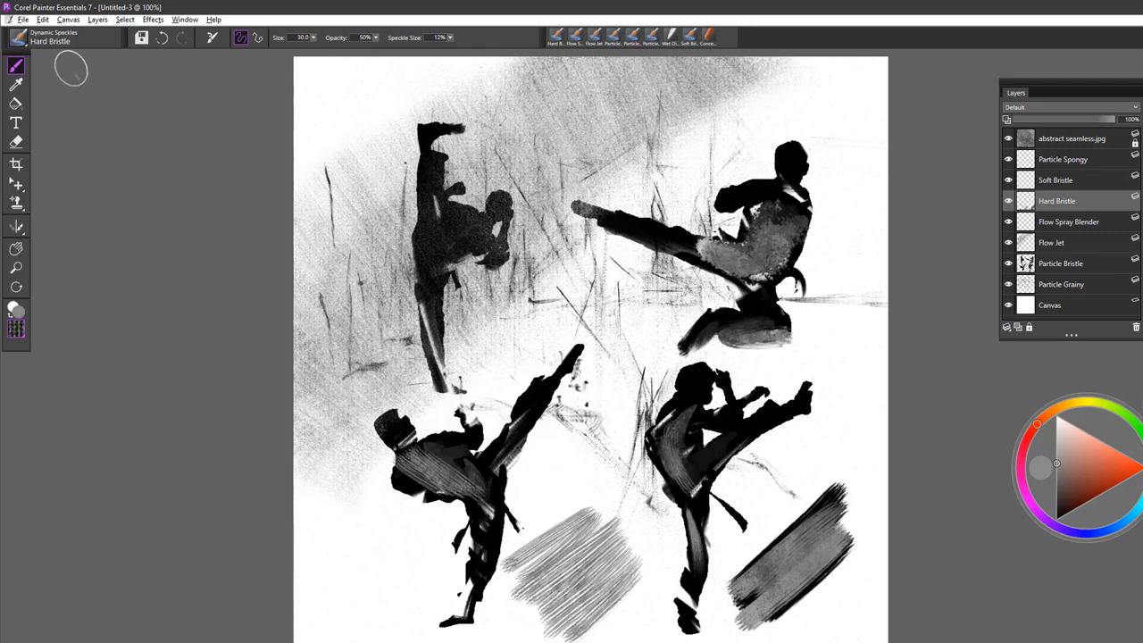
# Switch to the Soft Bristle speckle brush with Speckle Size lowered to 11%.
pyautogui.click(106, 70)
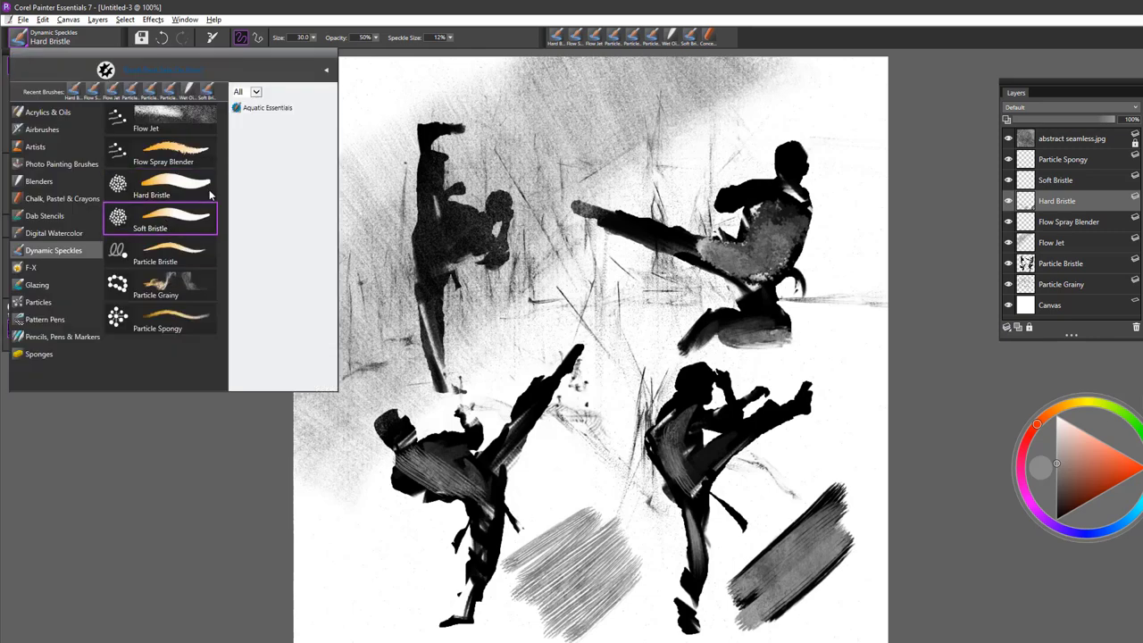
pyautogui.click(150, 218)
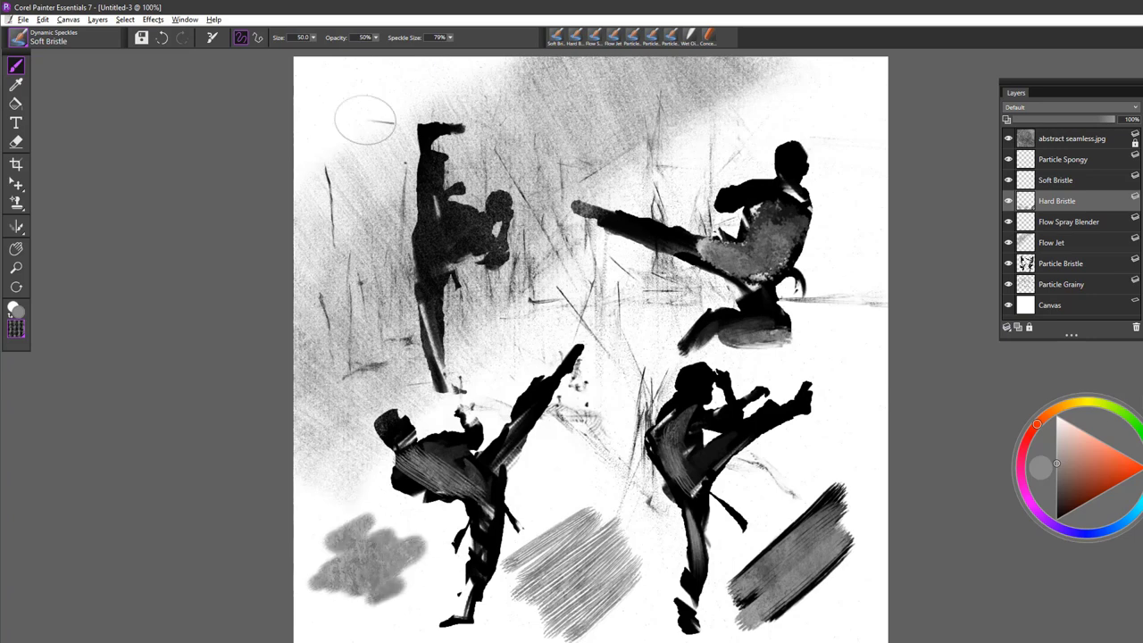
pyautogui.click(451, 37)
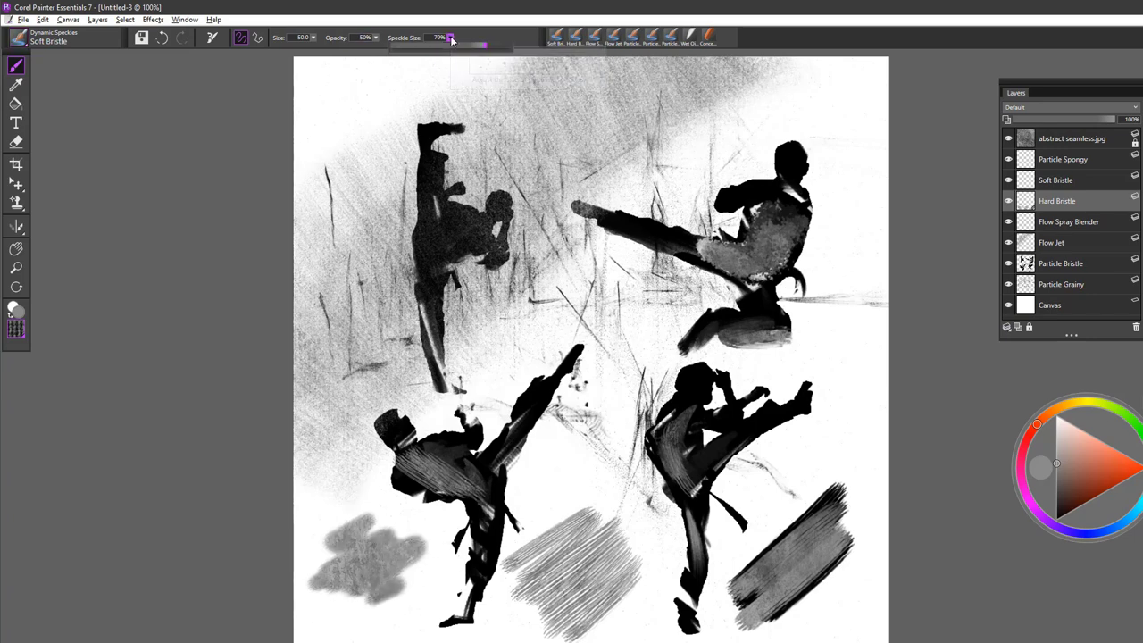
pyautogui.moveTo(451, 44); pyautogui.dragTo(400, 50)
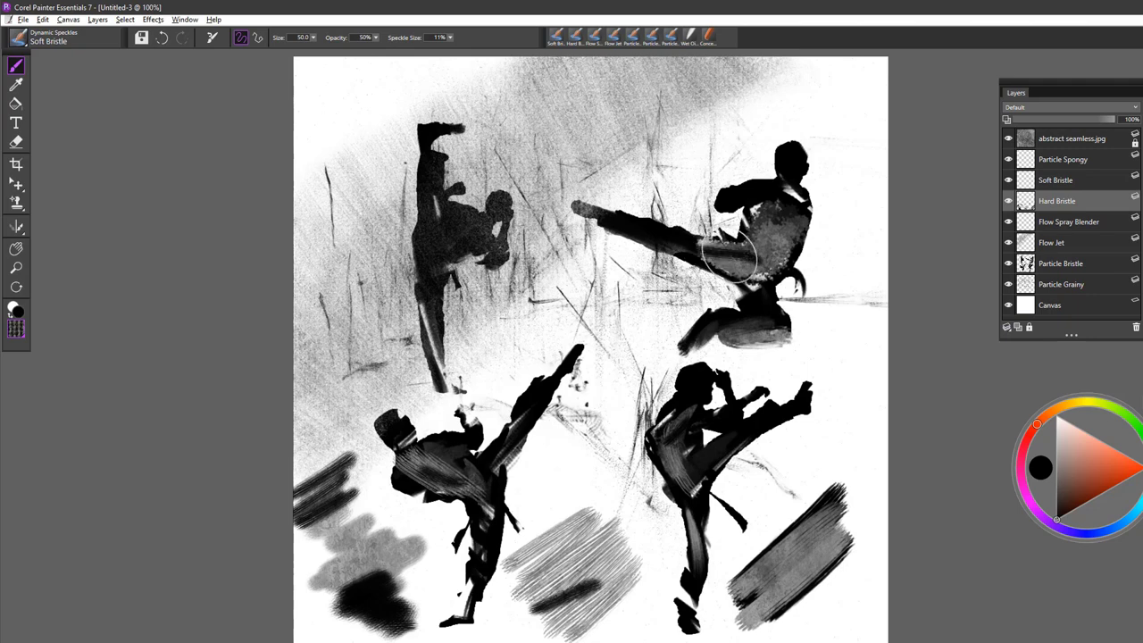
pyautogui.moveTo(268, 495)
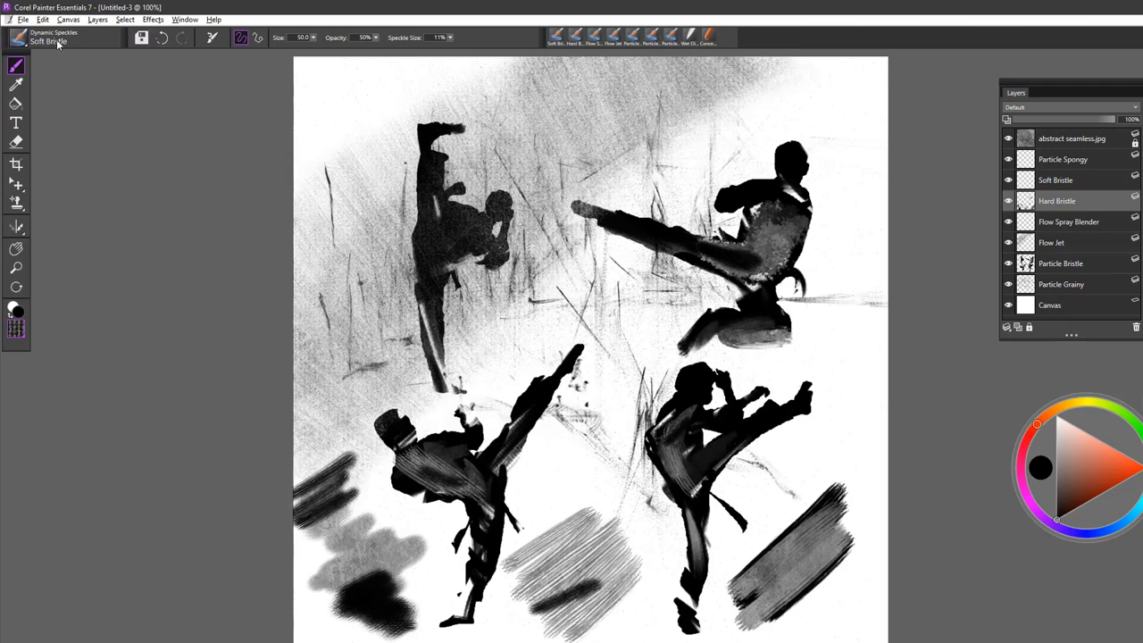
# Choose the Particle Spongy speckle brush and reduce its Speckle Size with the slider.
pyautogui.click(49, 38)
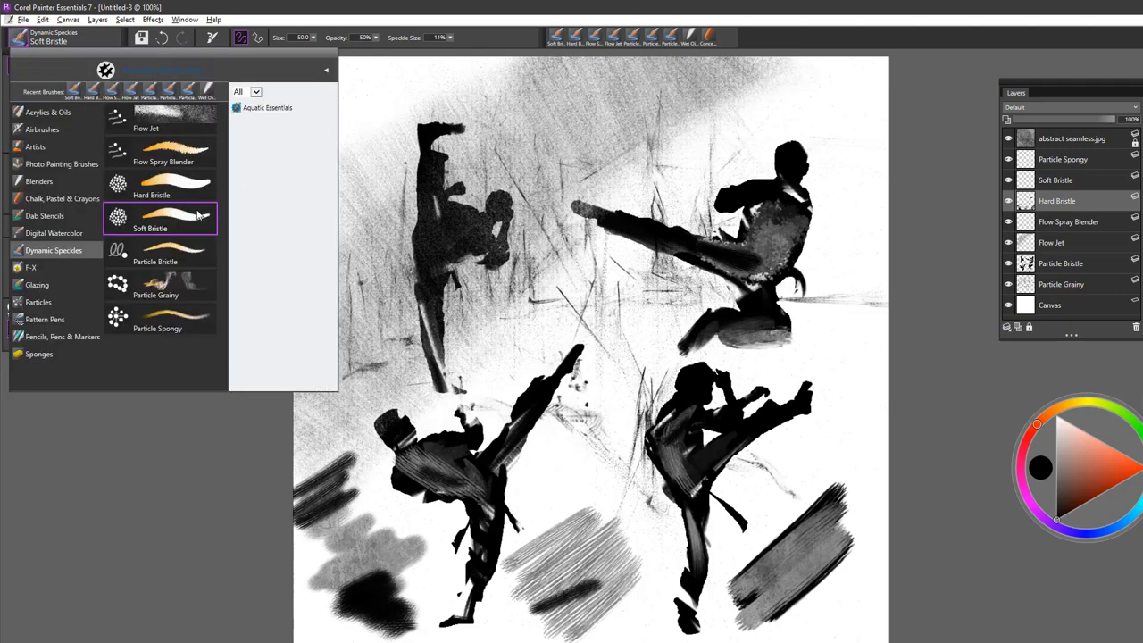
pyautogui.click(160, 151)
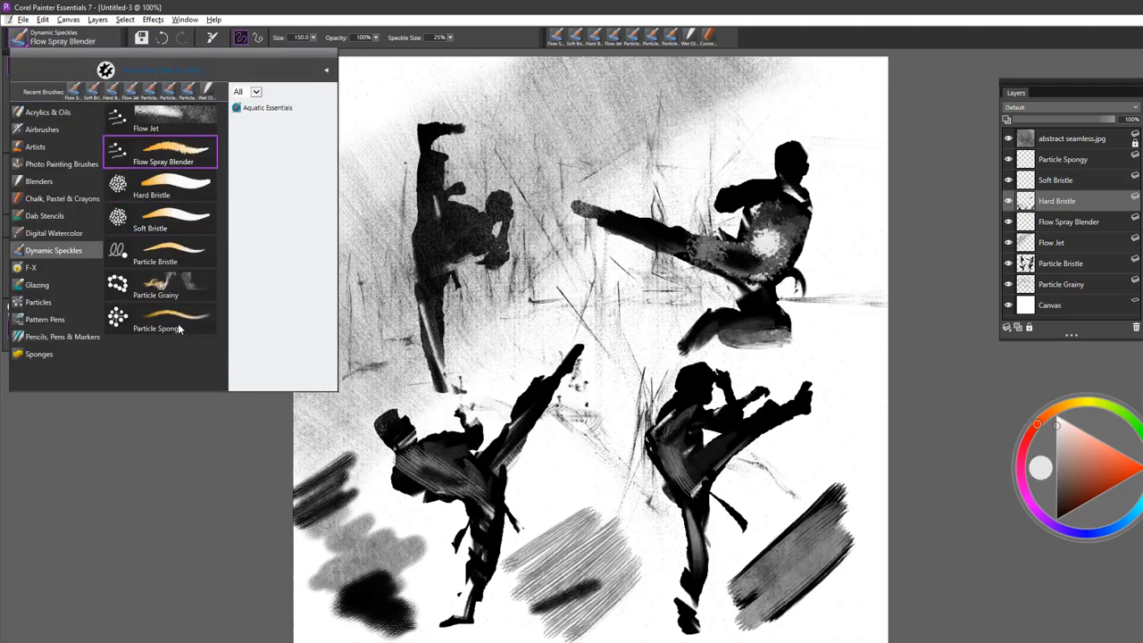
pyautogui.moveTo(185, 332)
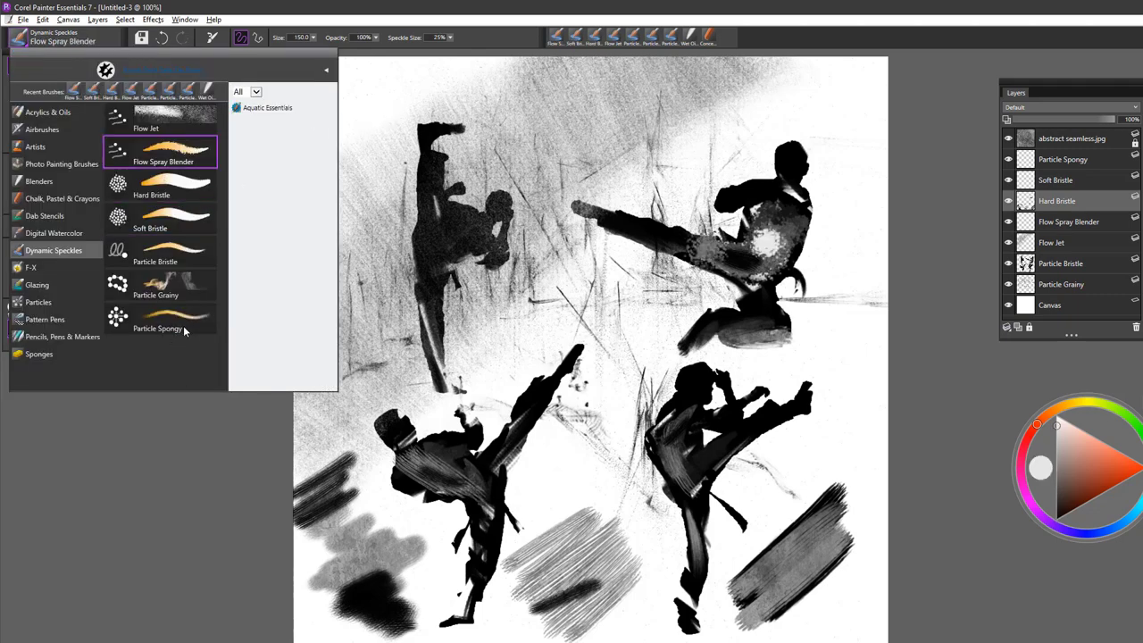
pyautogui.click(157, 328)
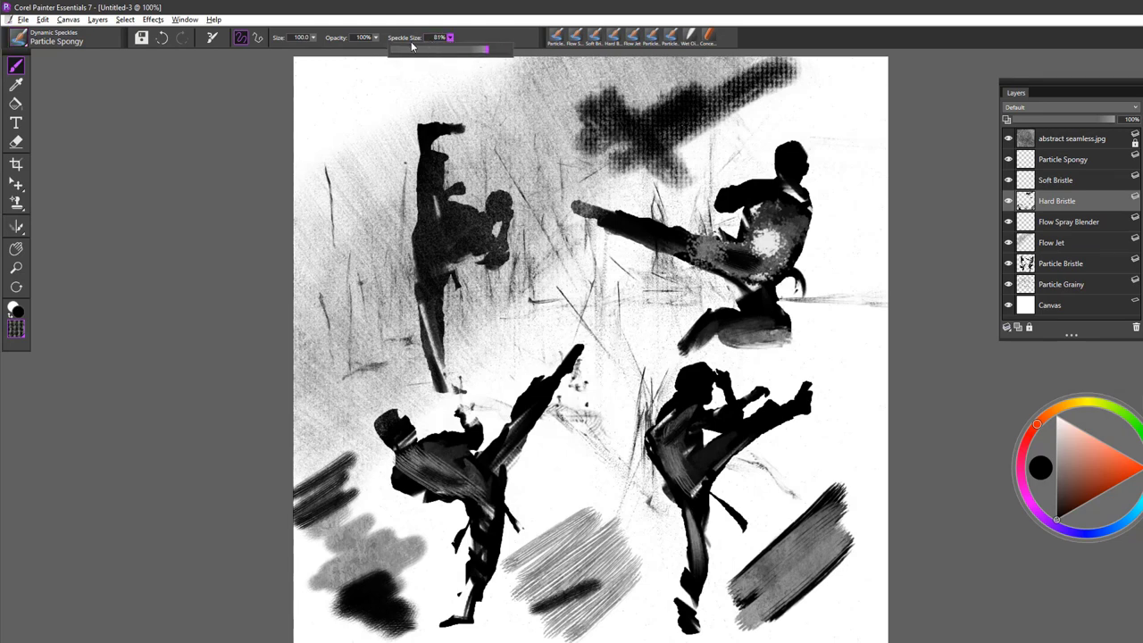
pyautogui.moveTo(486, 49); pyautogui.dragTo(393, 49)
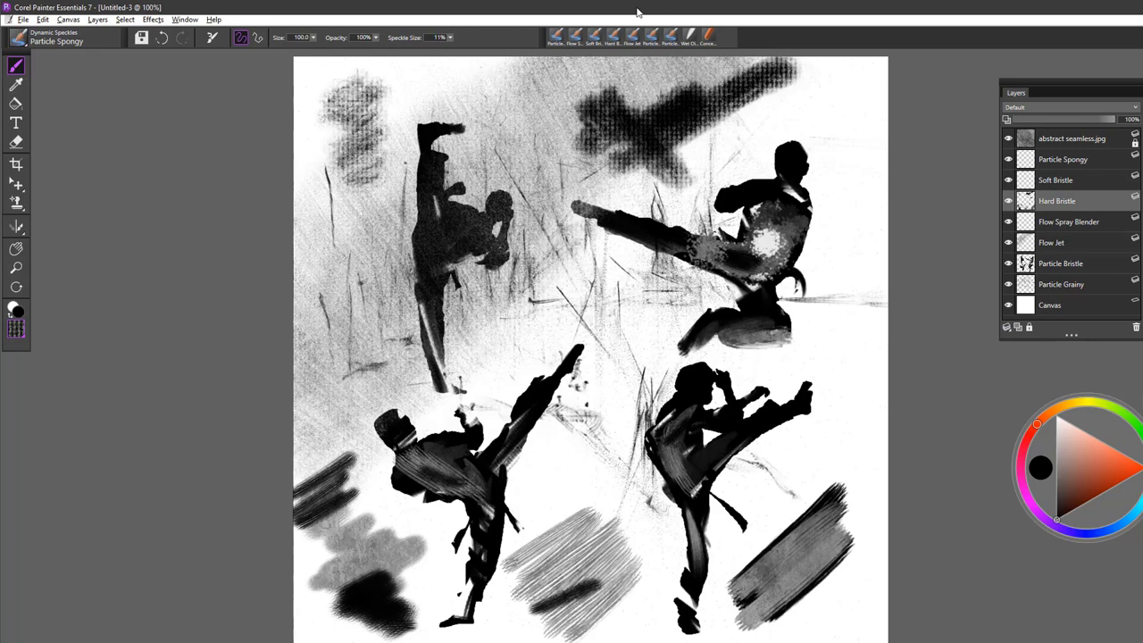
pyautogui.moveTo(431, 20)
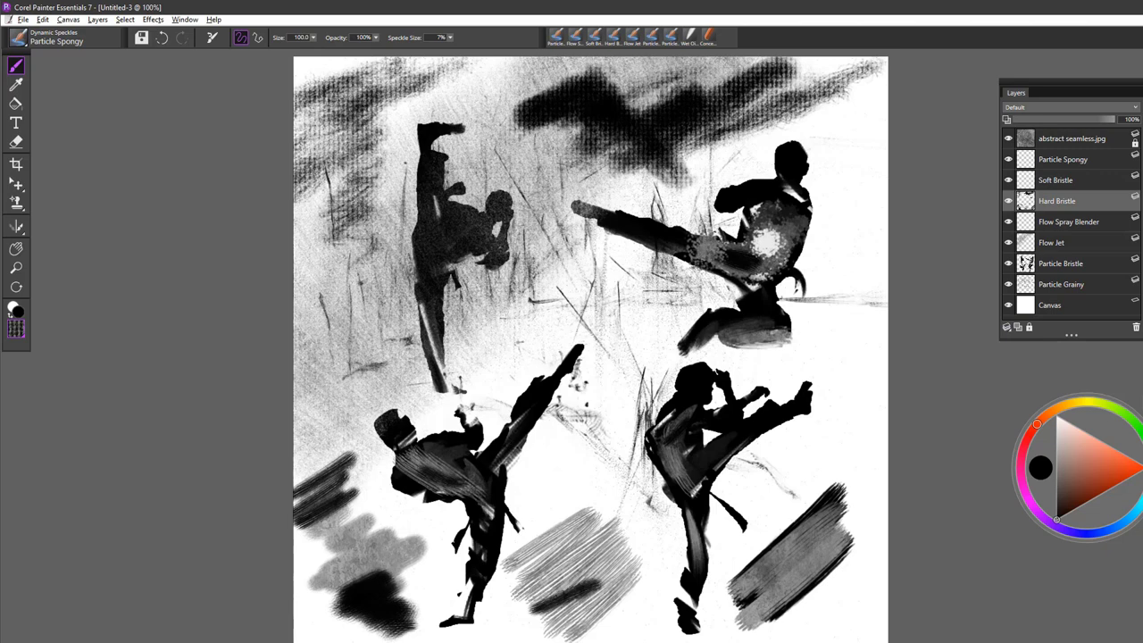
pyautogui.moveTo(215, 197)
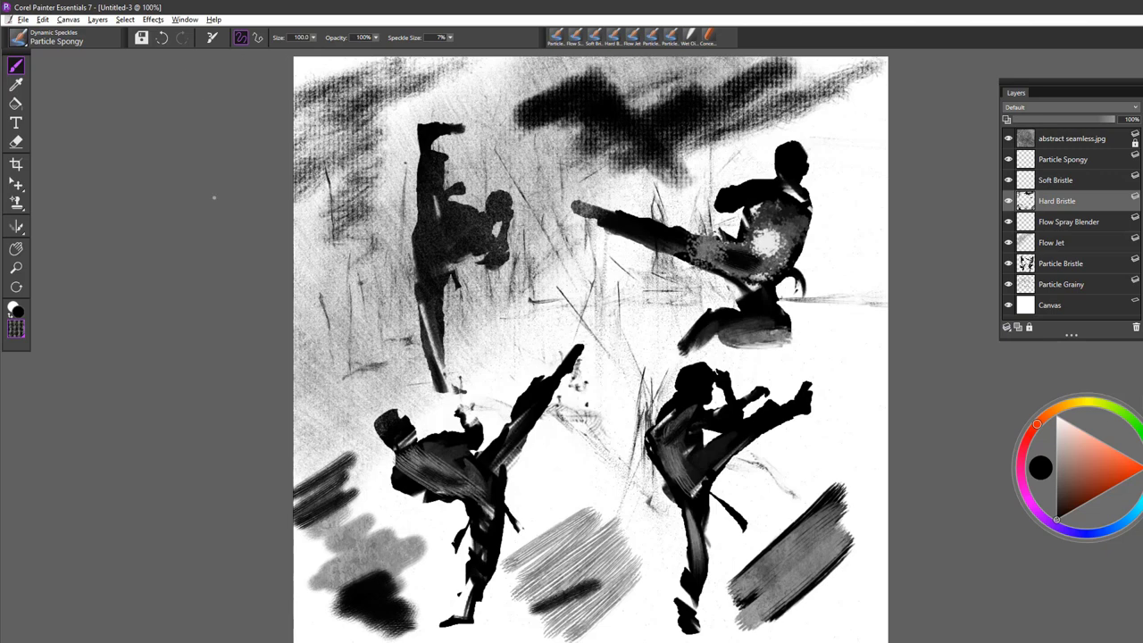